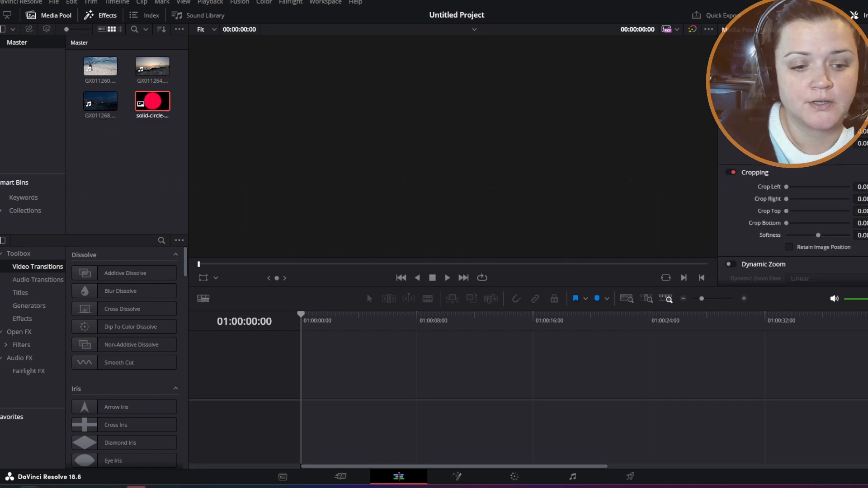
Drag the sunset beach clip onto the empty timeline to create Timeline 1
click(458, 475)
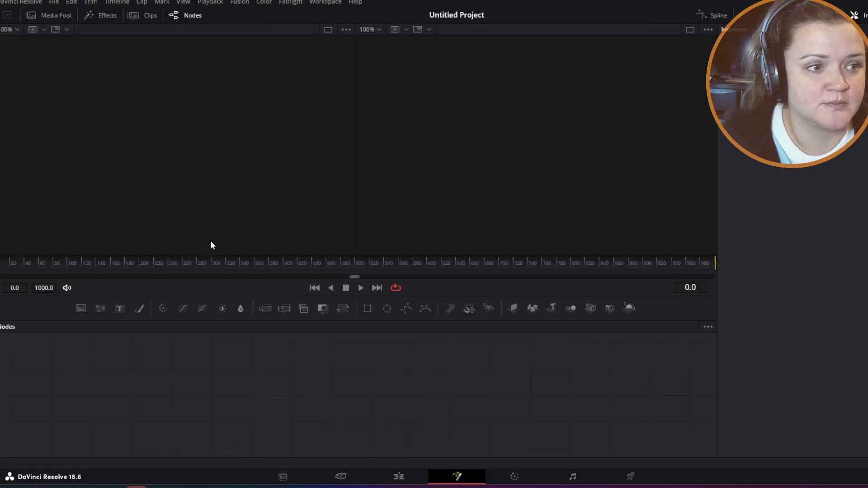
click(396, 476)
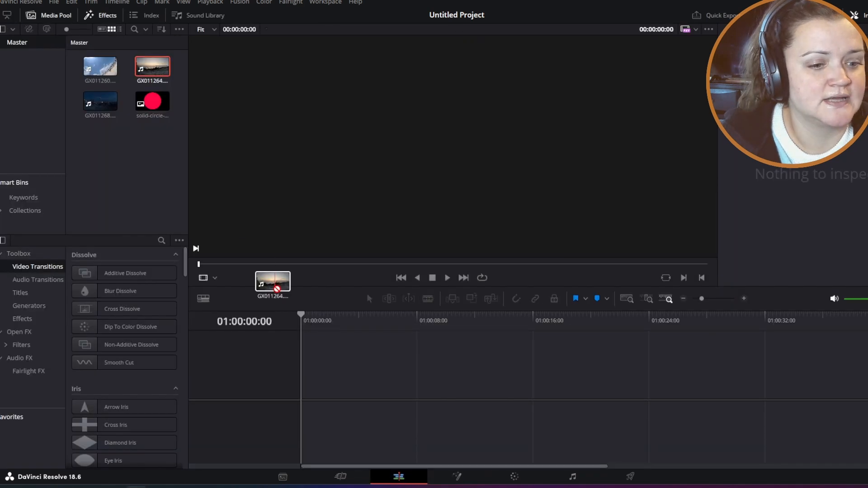
drag(271, 281, 304, 379)
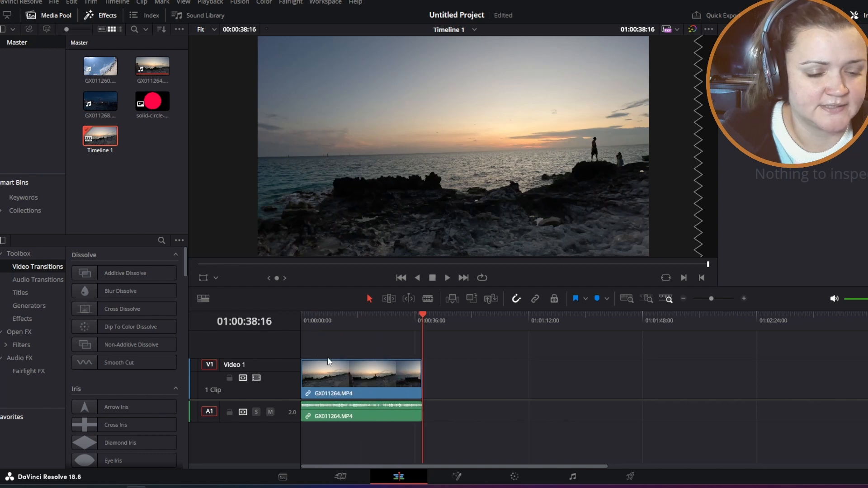
Place the red circle PNG on Video 2 and stretch it to the sunset clip's length
click(270, 412)
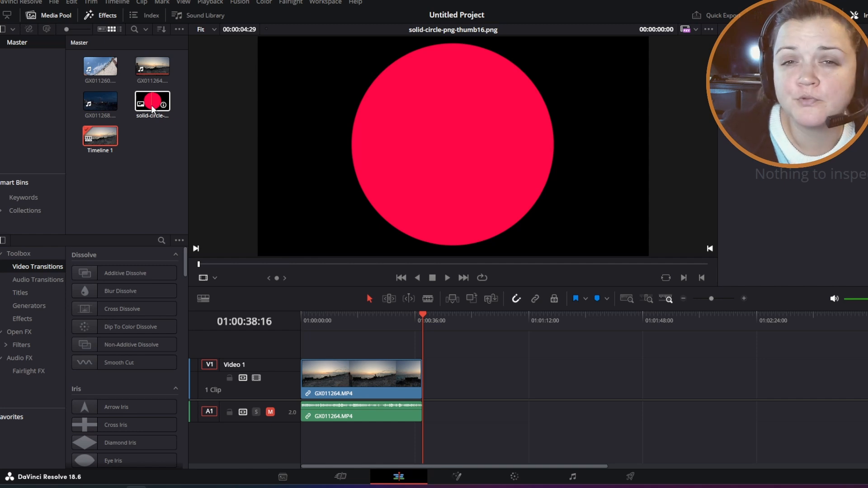
drag(152, 102, 318, 337)
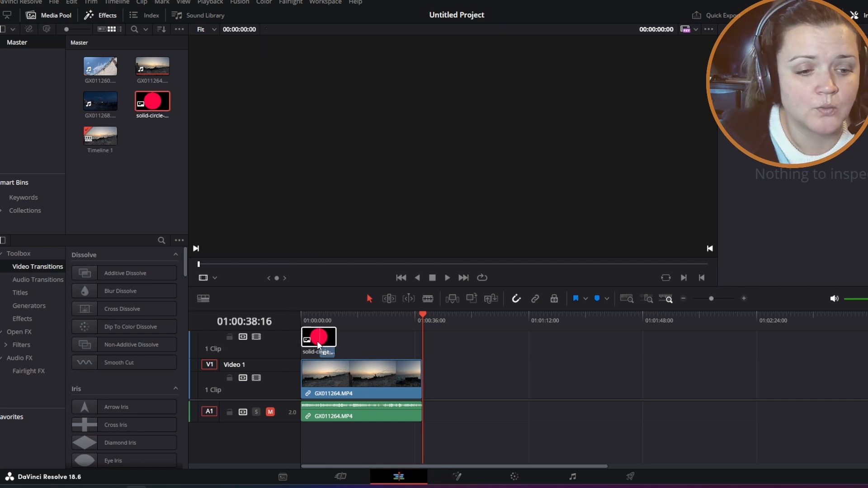
drag(336, 338, 377, 348)
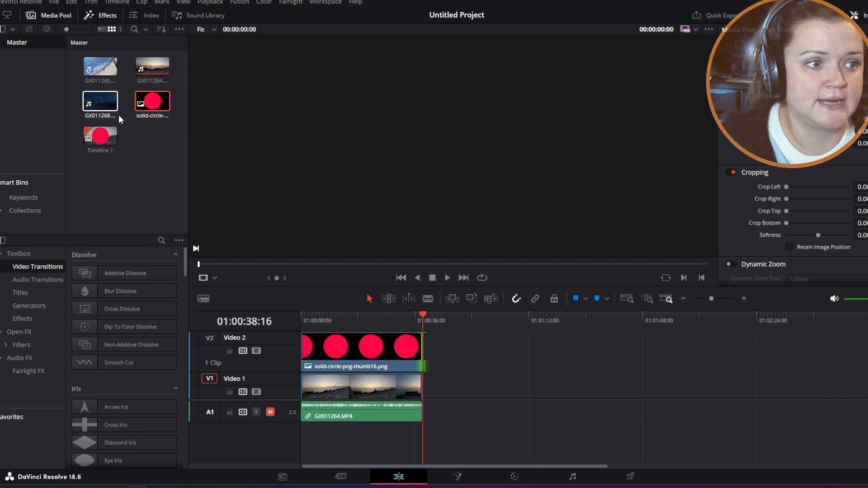
Preview the night lighthouse clip and drop it onto Video 3 above the circle
click(100, 102)
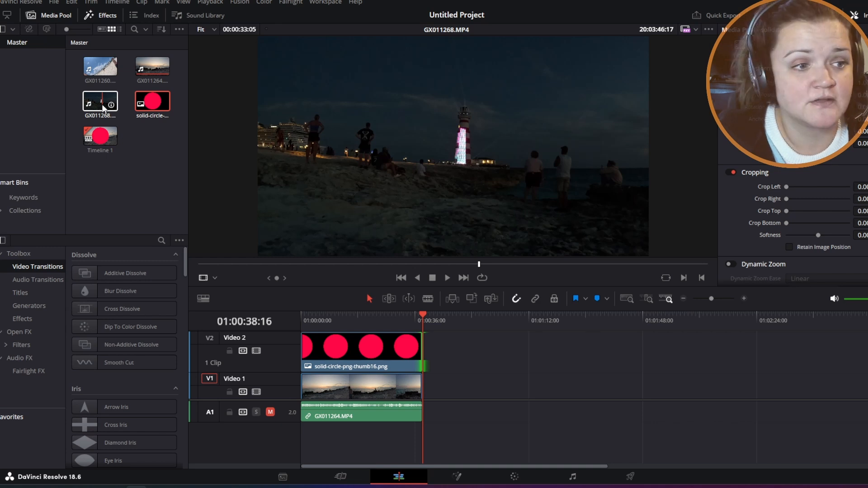
drag(100, 103, 329, 329)
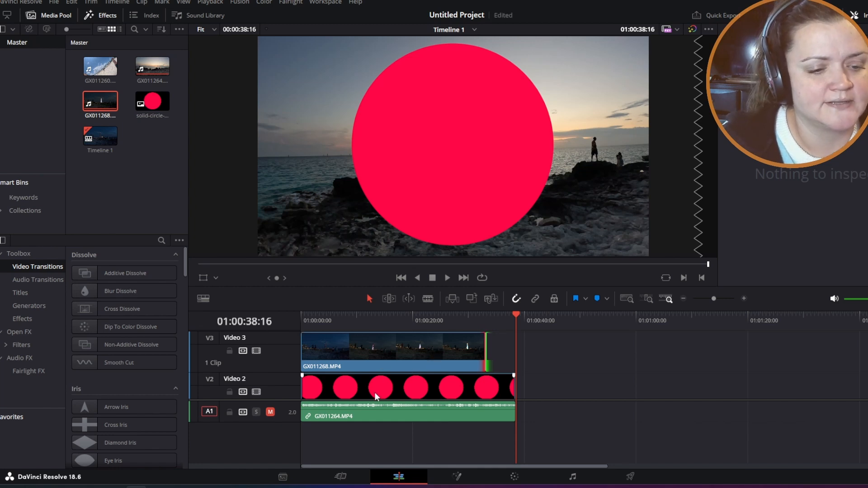
Select the V3 lighthouse clip, enlarge the Inspector, and show the Composite Mode blend list
click(393, 351)
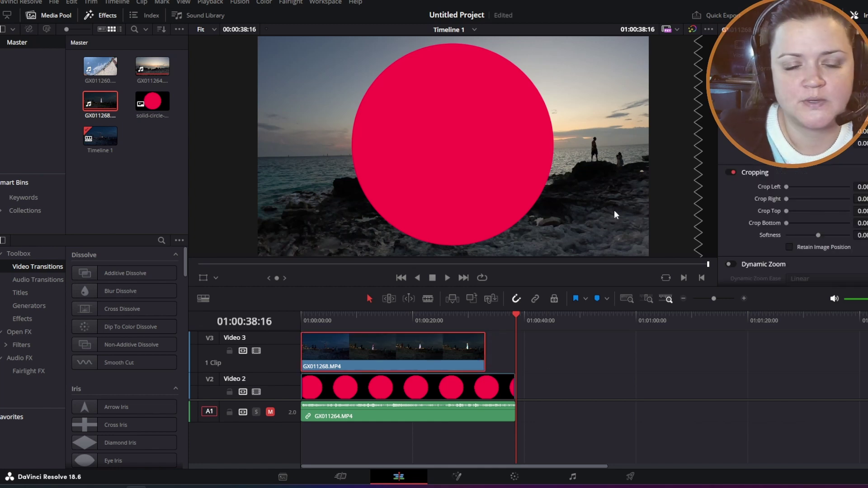
mouse_move(477, 169)
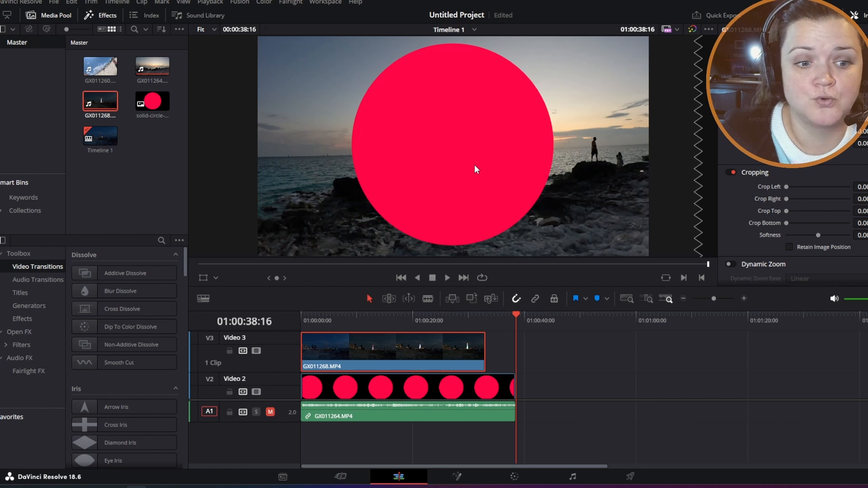
click(374, 317)
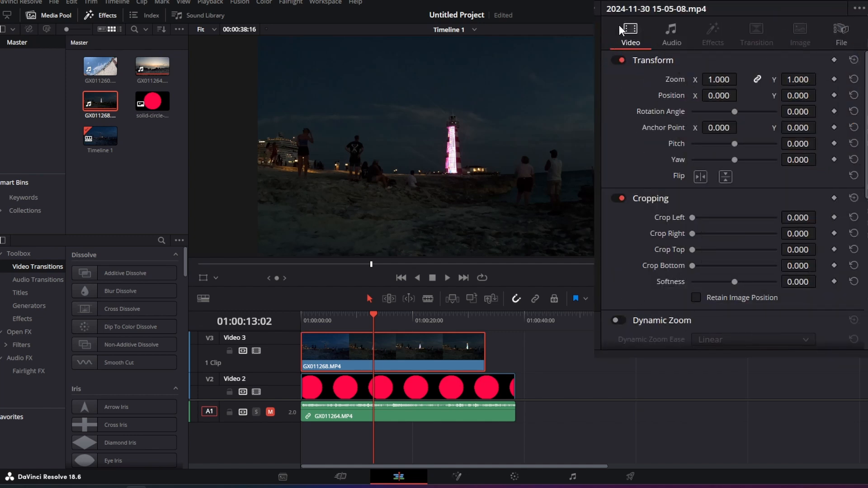
mouse_move(694, 137)
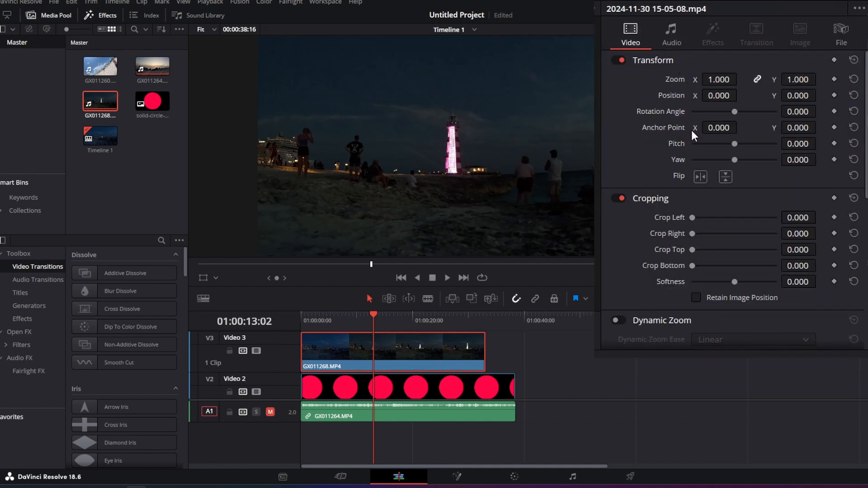
scroll(down, 3)
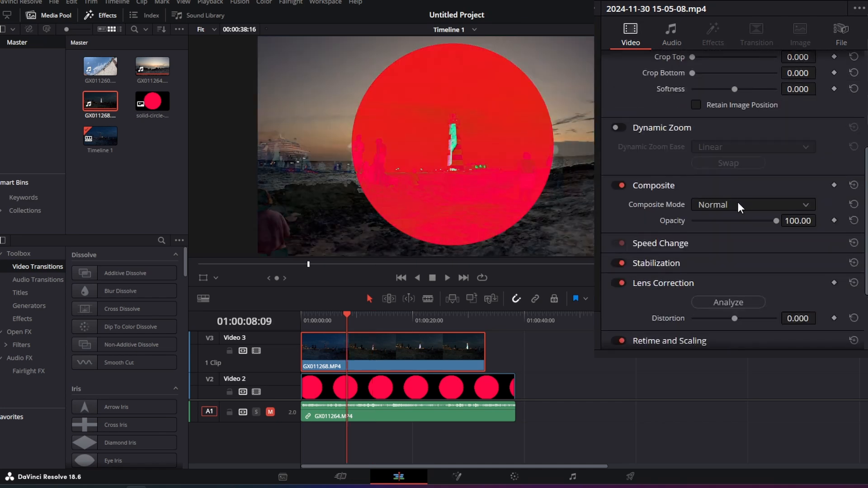
click(752, 204)
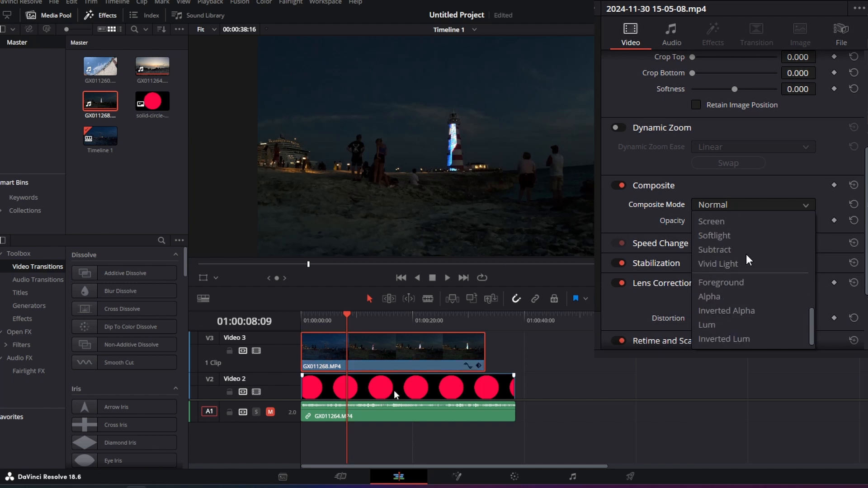
mouse_move(734, 285)
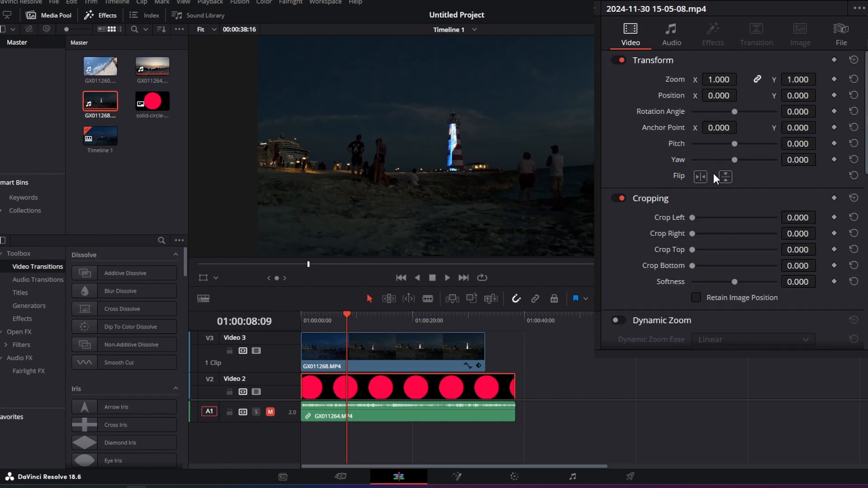
Switch the lighthouse clip's Composite Mode to the masking mode so it shows only inside the circle
click(752, 166)
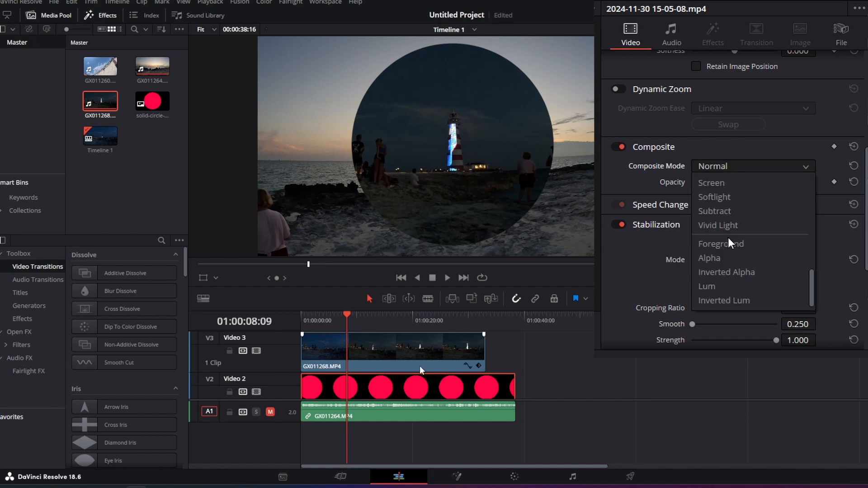
click(709, 257)
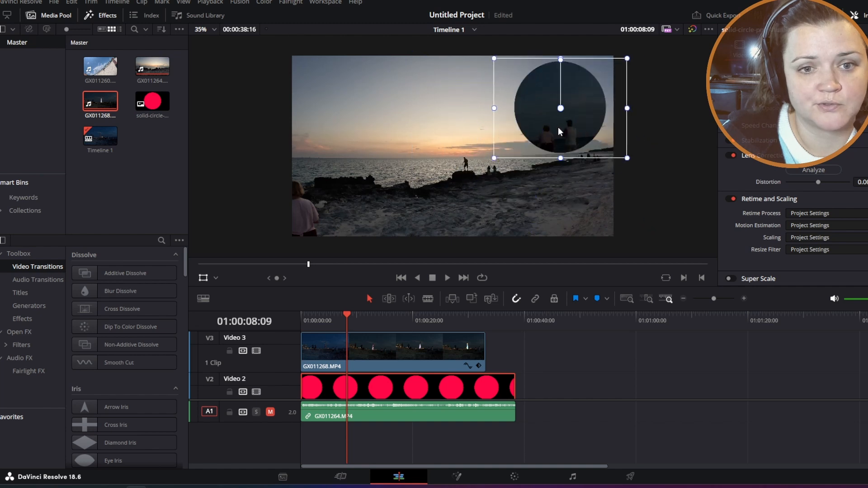
Nudge the circle overlay into the top-right corner and play back the composite
drag(560, 108, 564, 105)
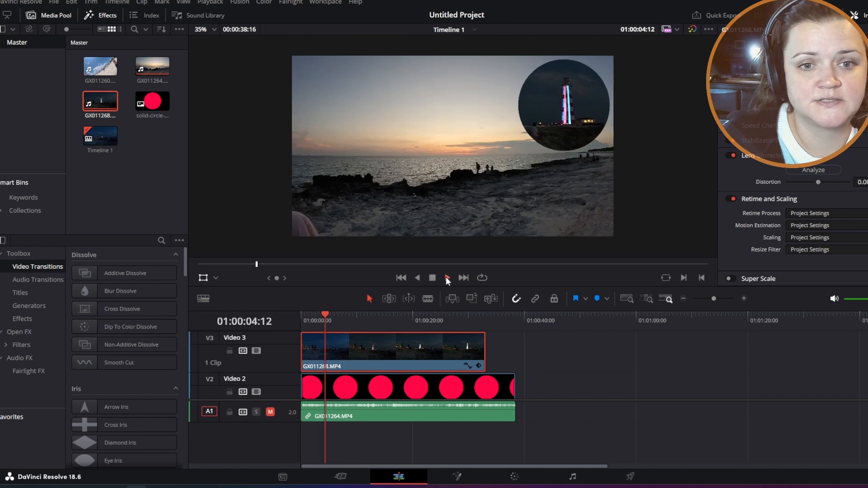
click(447, 278)
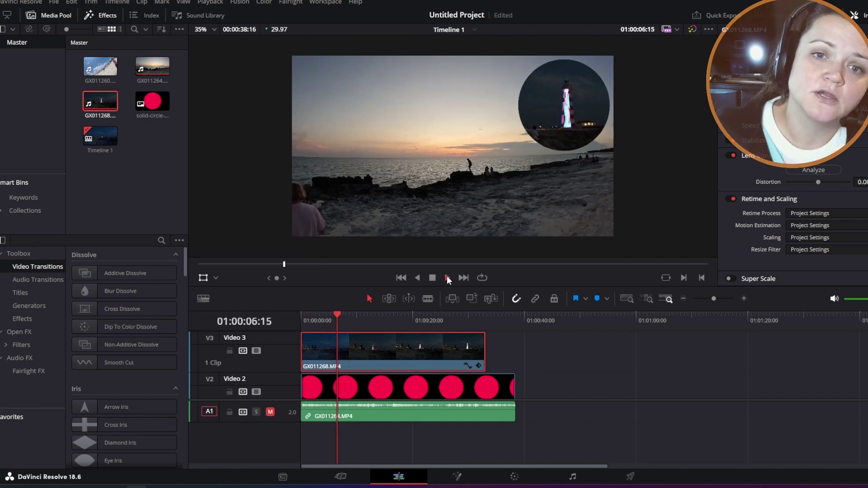
click(447, 278)
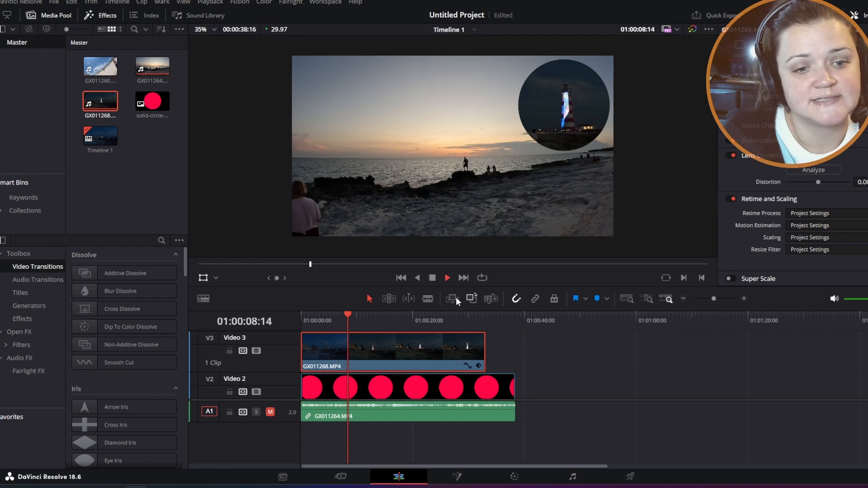
Move through the Cut and Fusion pages to the Media page
click(432, 278)
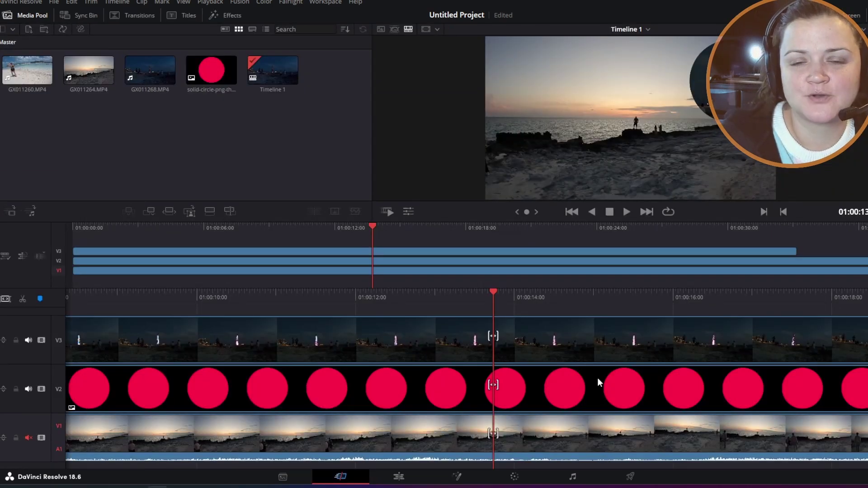
click(456, 477)
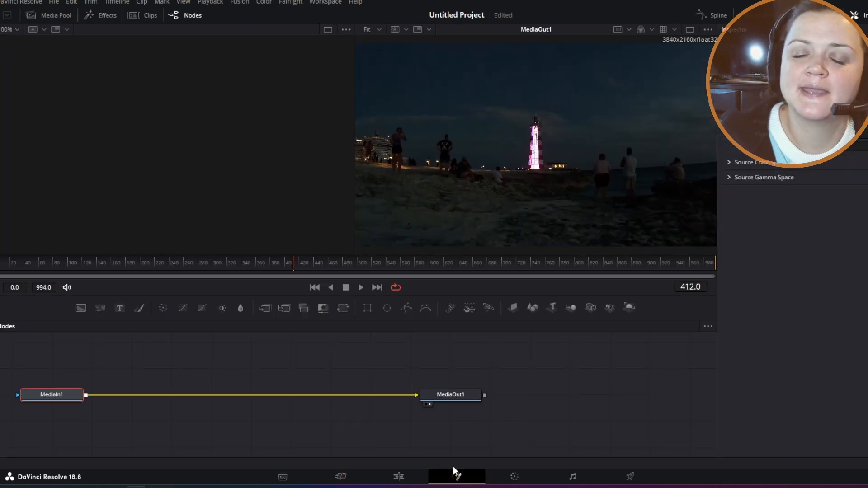
mouse_move(296, 482)
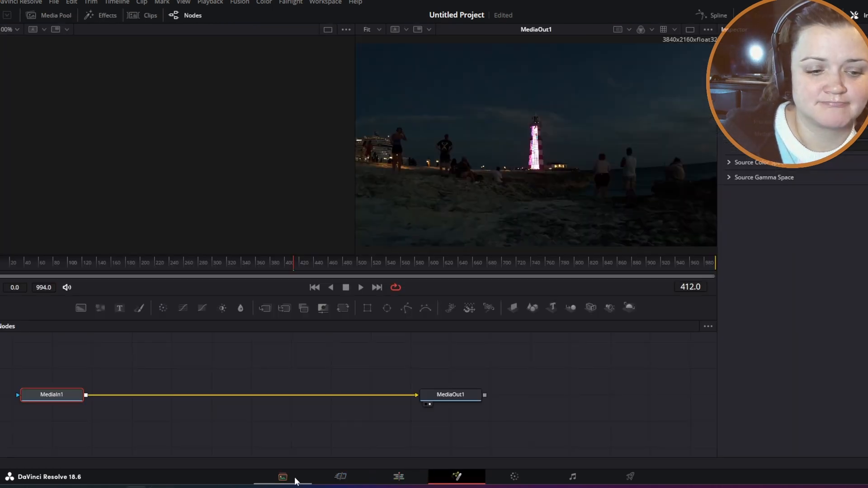
click(281, 476)
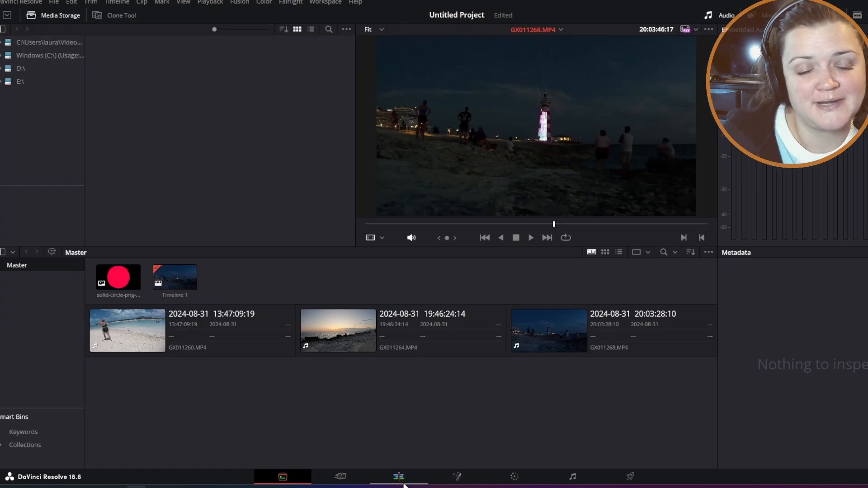